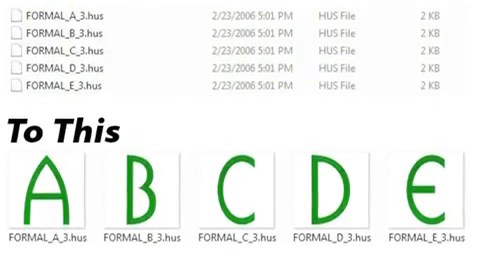
scroll(down, 3)
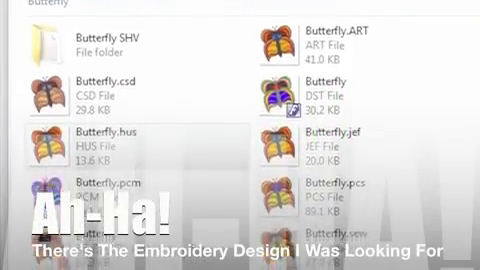
scroll(down, 3)
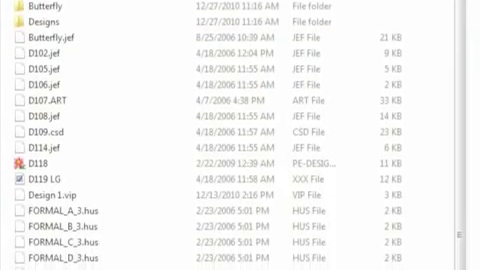
scroll(down, 3)
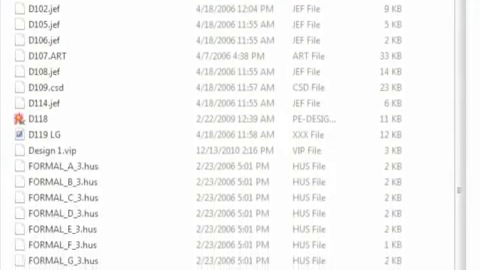
scroll(down, 3)
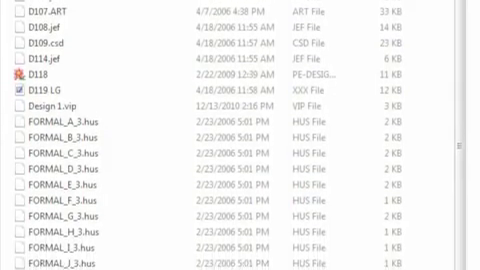
scroll(down, 3)
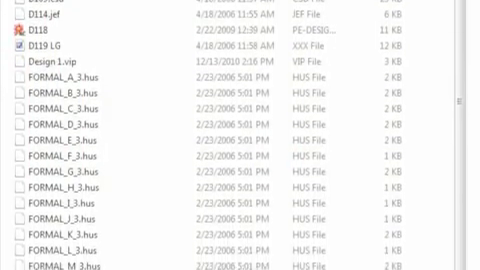
scroll(down, 3)
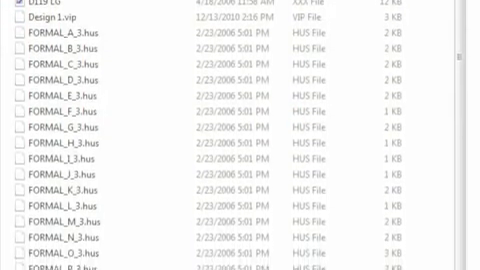
scroll(down, 3)
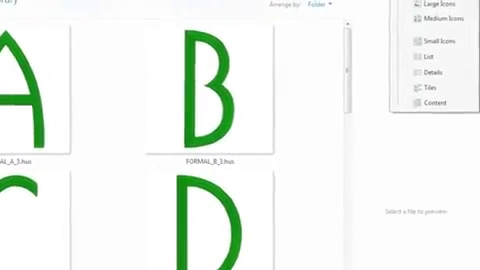
scroll(down, 3)
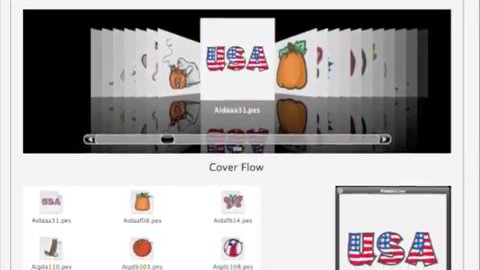
scroll(down, 3)
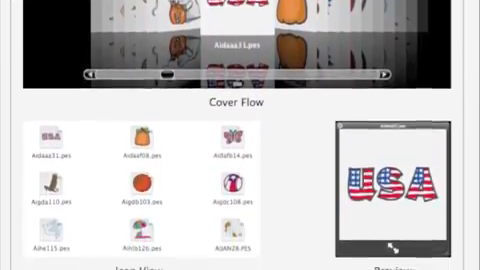